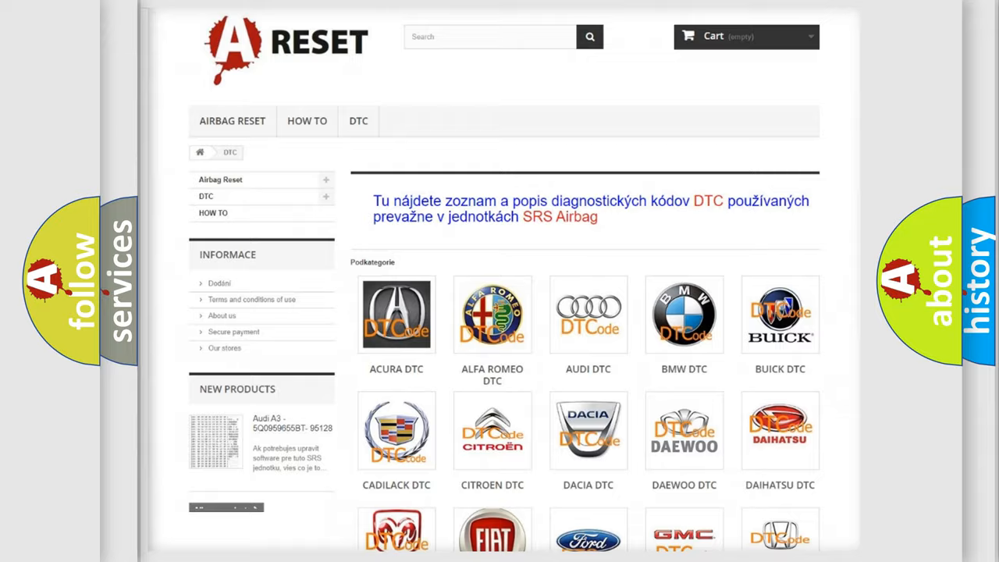
{"action": "scroll", "scroll_direction": "down", "scroll_amount": 3}
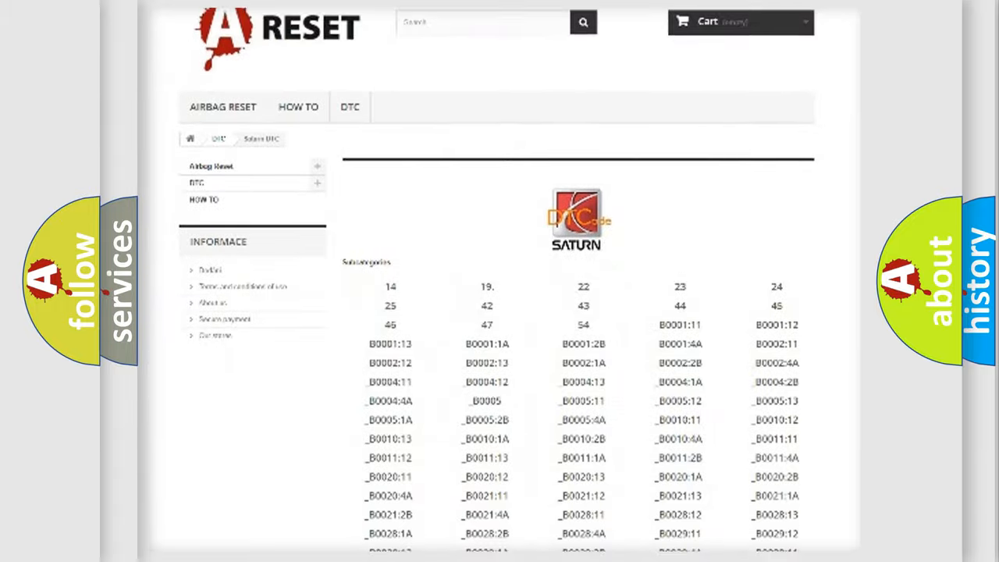
{"action": "scroll", "scroll_direction": "down", "scroll_amount": 3}
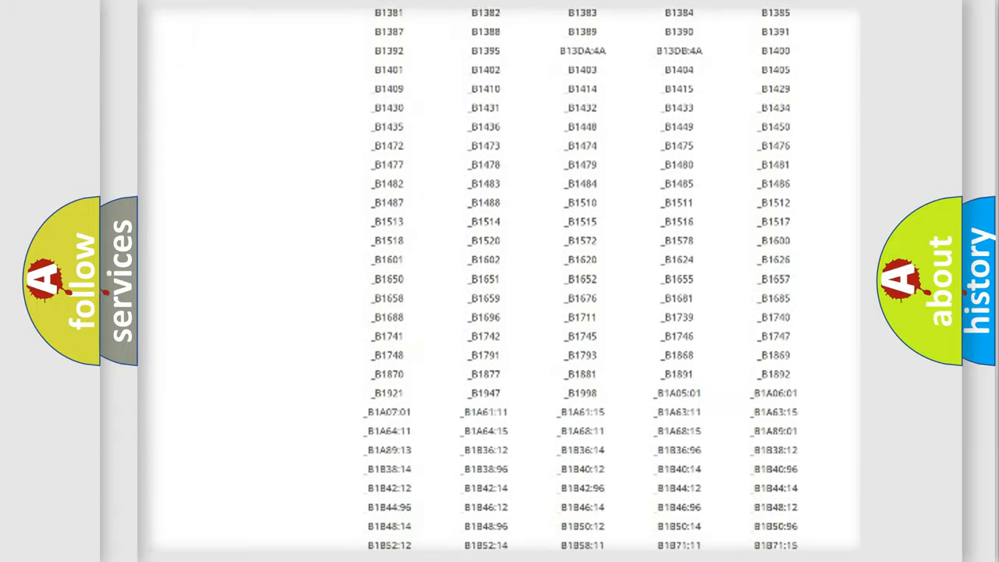